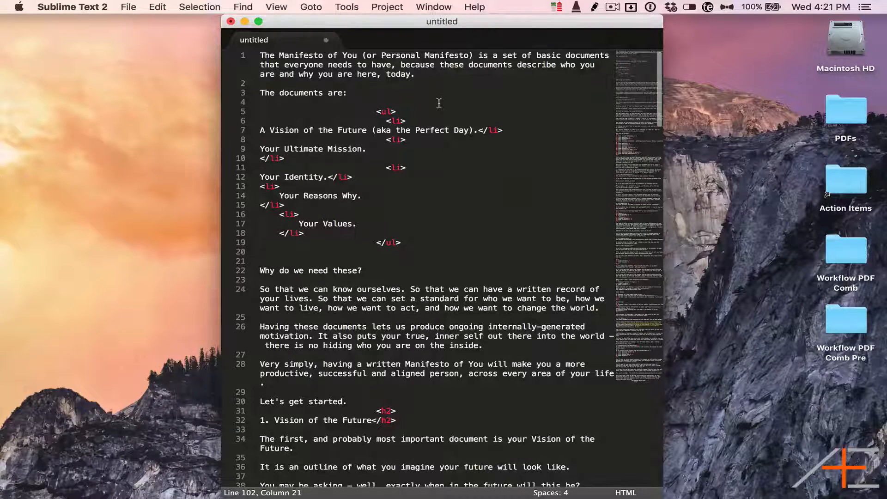
{"action": "mouse_move", "coordinate": [568, 146]}
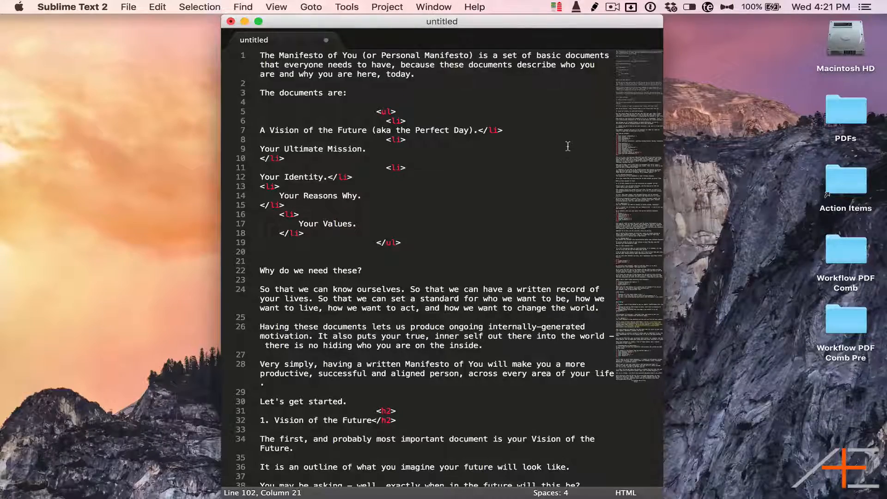
Bring up Keyboard Maestro's HTML to Markdown macro and scroll through its Search and Replace Clipboard actions
{"action": "scroll", "scroll_direction": "down", "scroll_amount": 3}
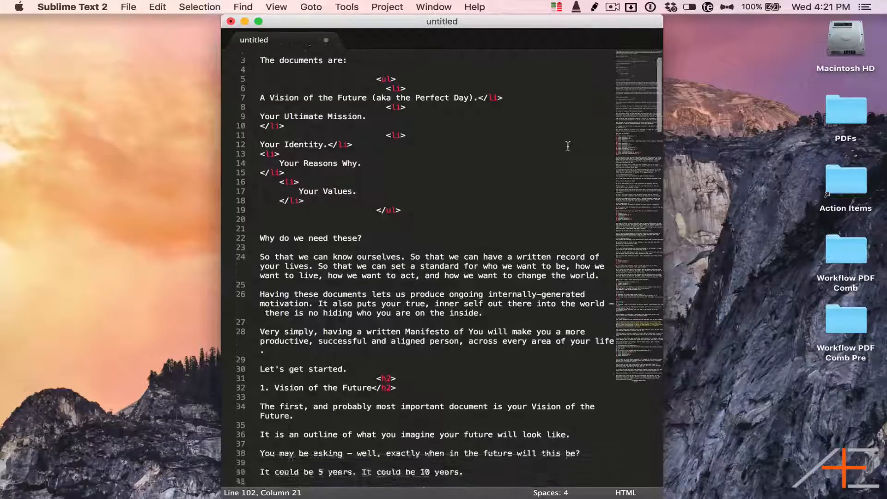
{"action": "scroll", "scroll_direction": "down", "scroll_amount": 3}
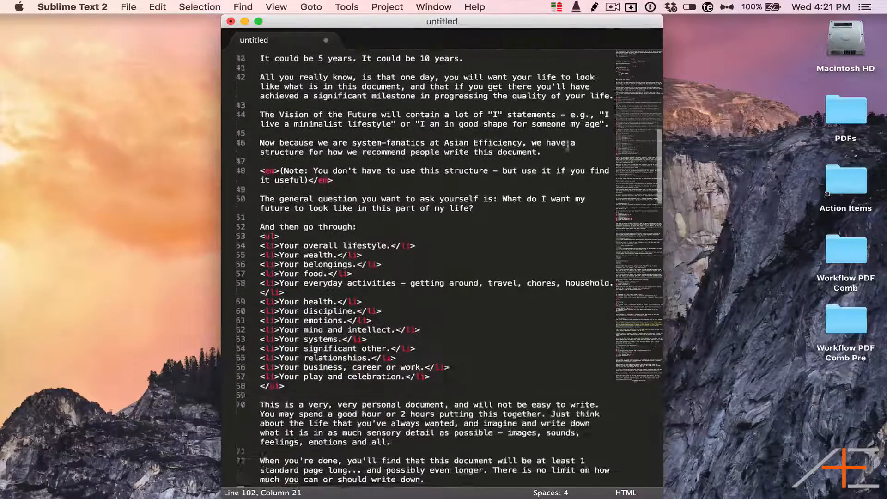
{"action": "scroll", "scroll_direction": "down", "scroll_amount": 3}
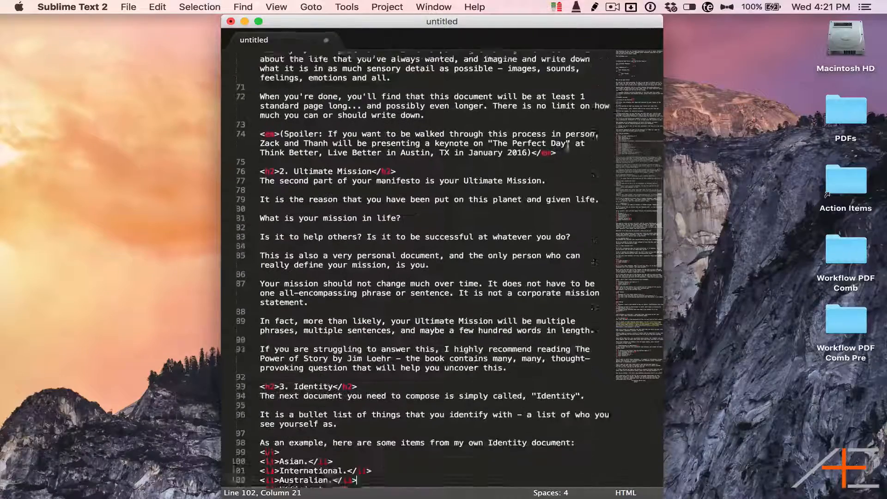
{"action": "scroll", "scroll_direction": "down", "scroll_amount": 3}
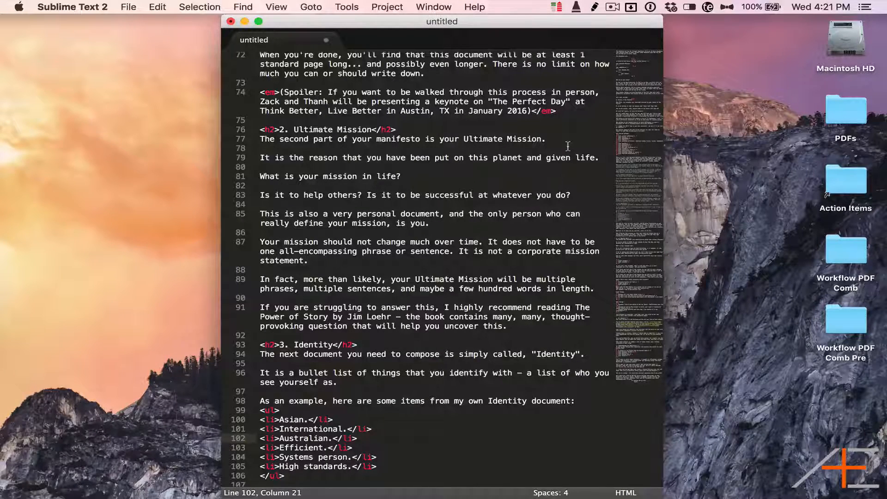
{"action": "key", "text": "cmd+tab"}
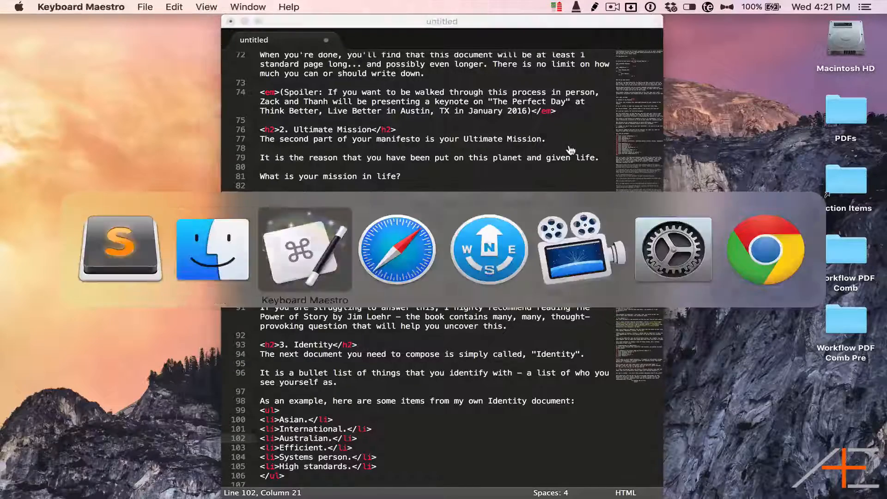
{"action": "left_click", "coordinate": [305, 252]}
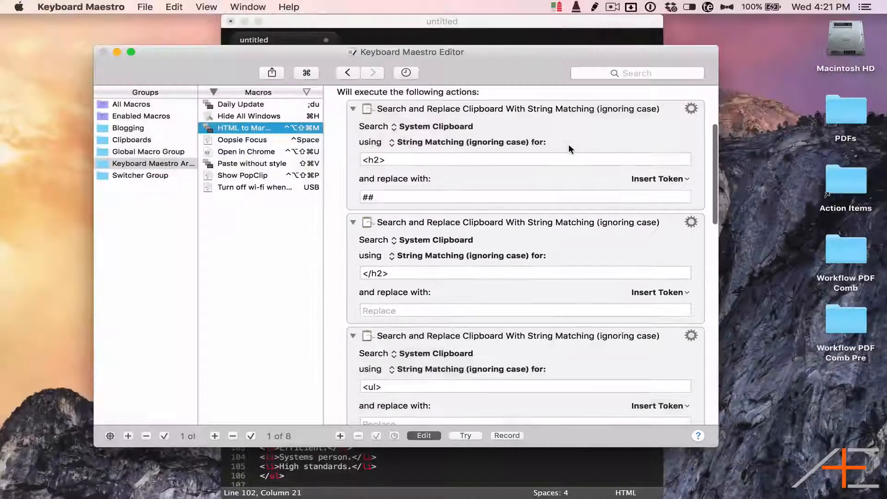
{"action": "scroll", "scroll_direction": "down", "scroll_amount": 3}
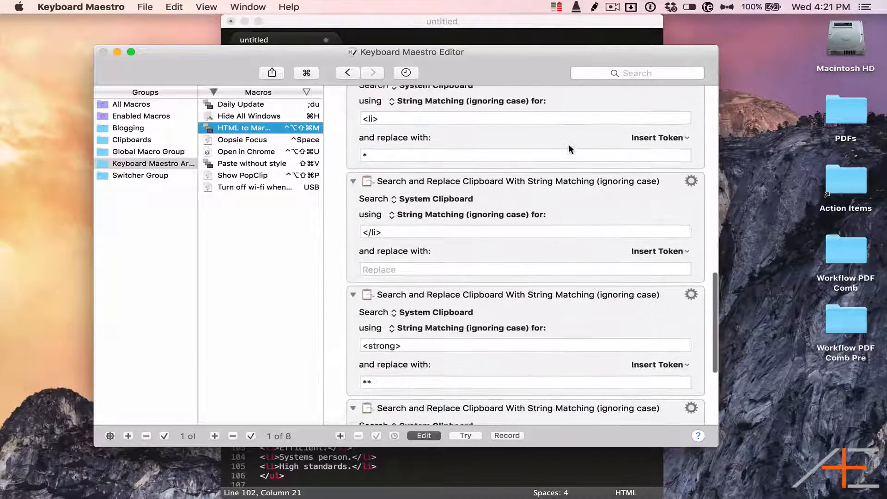
{"action": "scroll", "scroll_direction": "down", "scroll_amount": 3}
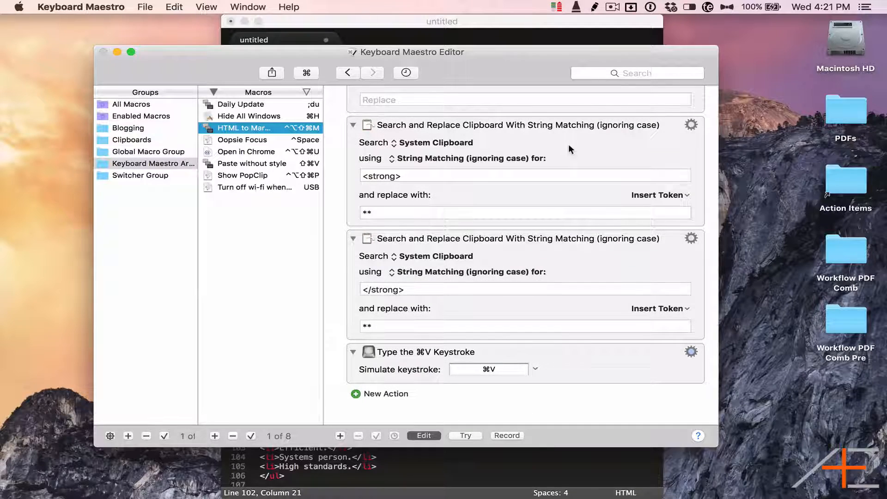